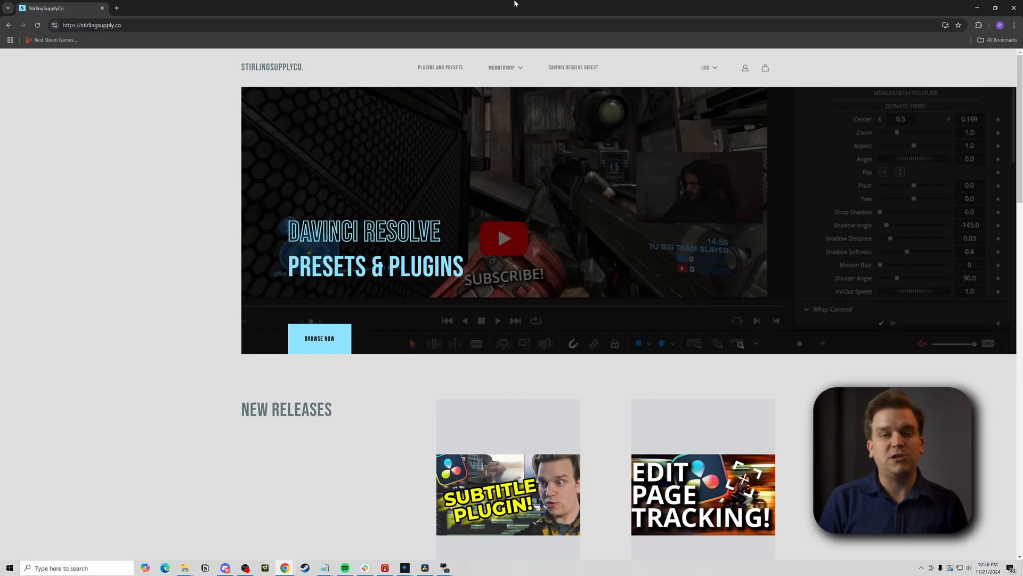
Step: Go to the Plugins and Presets catalog from the site's top navigation
left_click(440, 67)
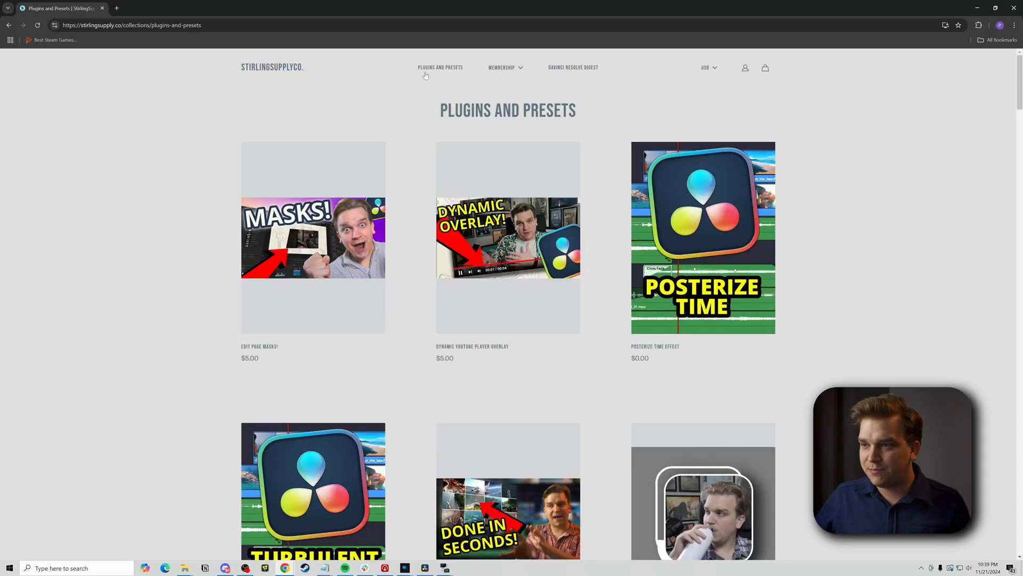
scroll("down", 3)
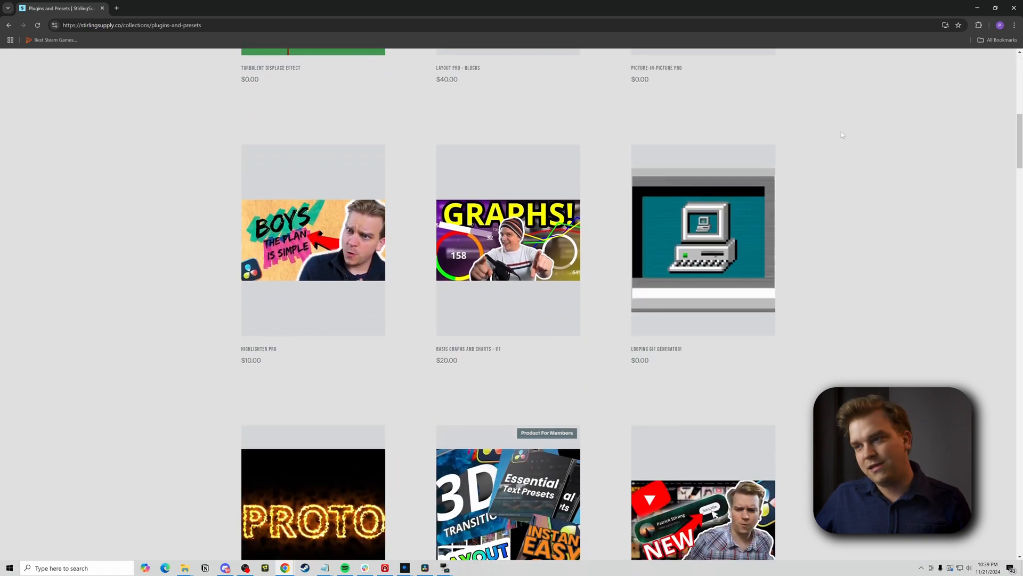
scroll("down", 3)
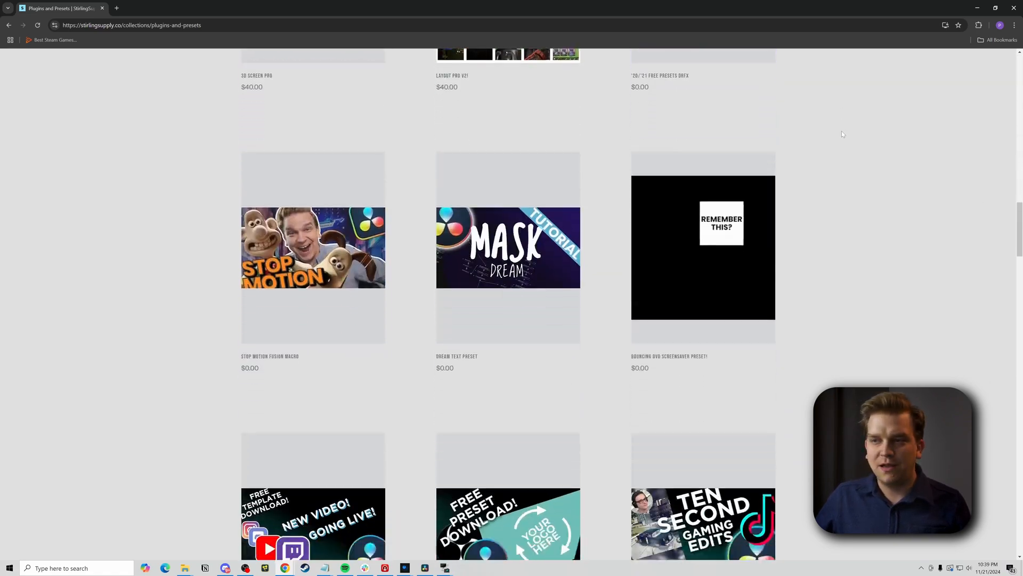
scroll("down", 3)
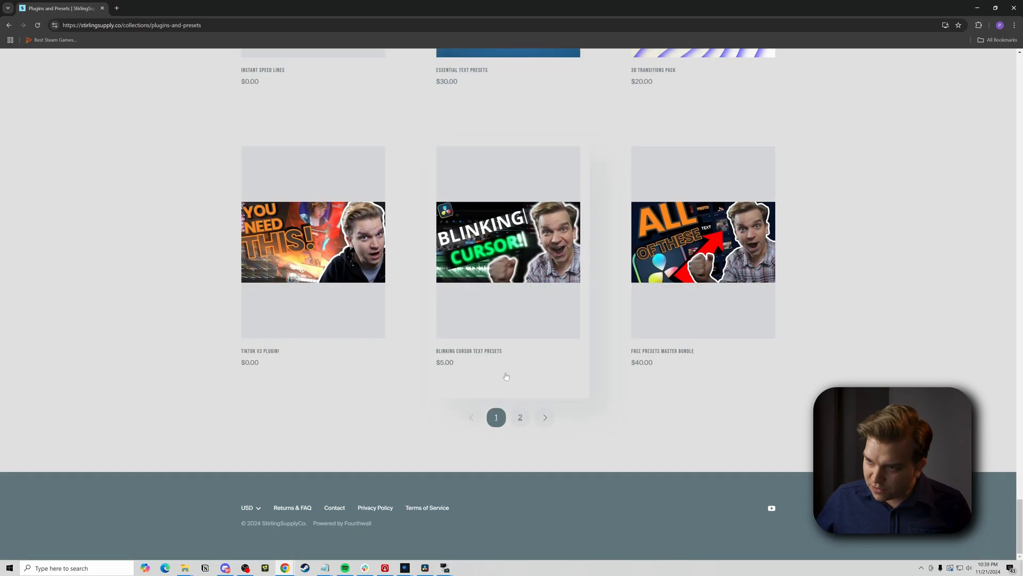
left_click(520, 417)
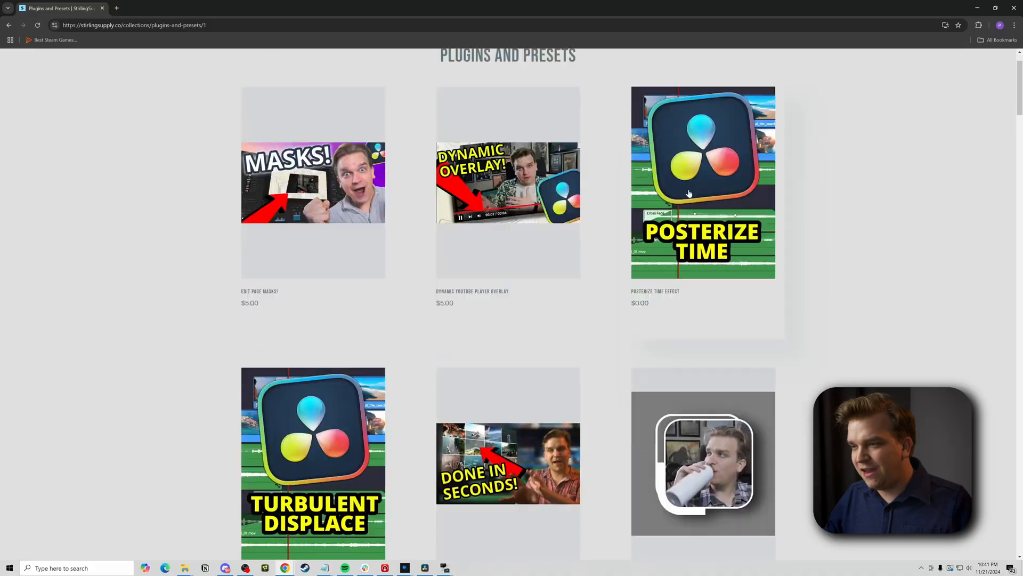
scroll("down", 3)
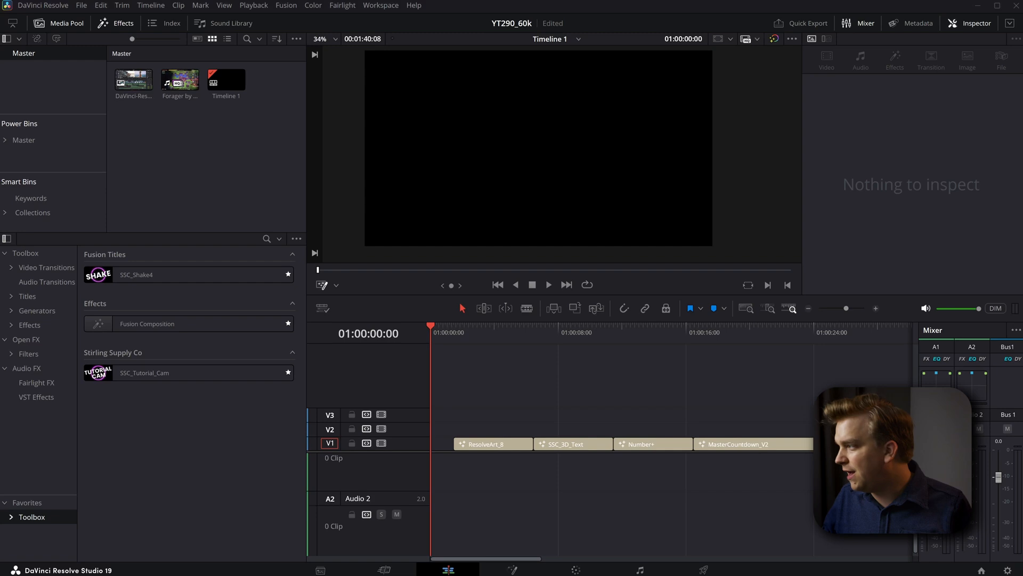
mouse_move(455, 386)
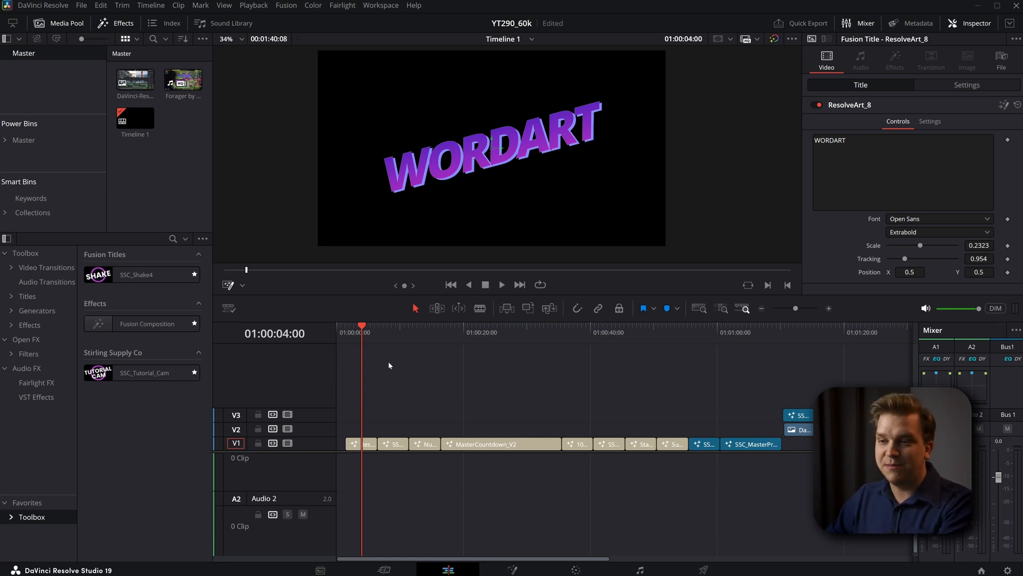
Step: Preview the 3D text title, then select Number+ and set its value to 441 with 2 decimals
left_click(388, 326)
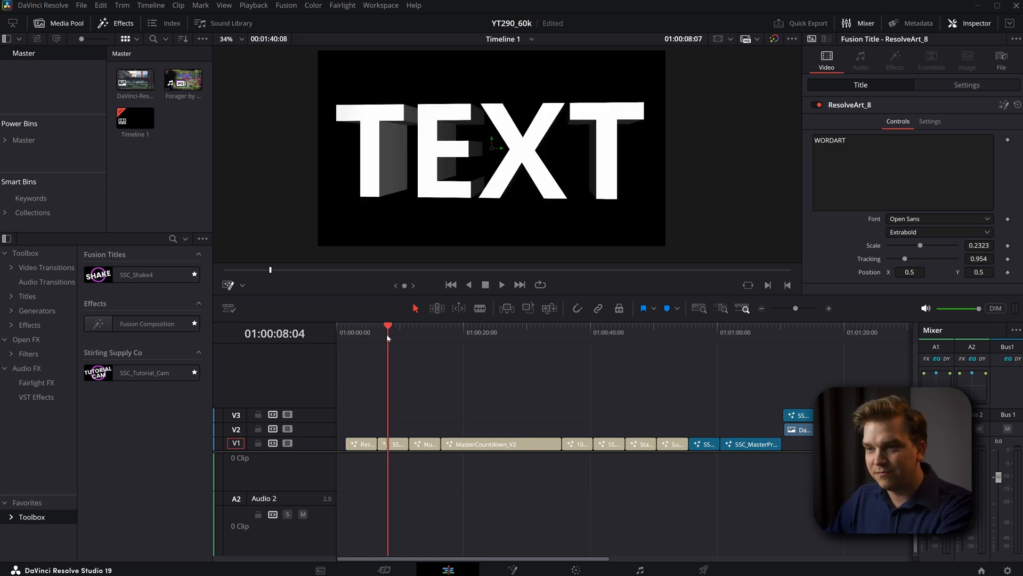
left_click(392, 444)
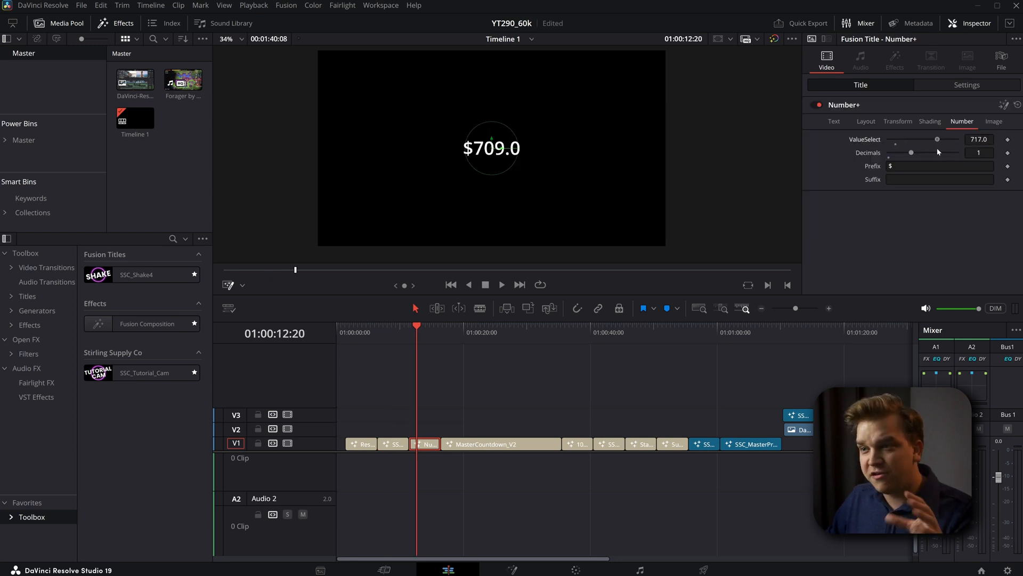
left_click_drag(937, 138, 917, 139)
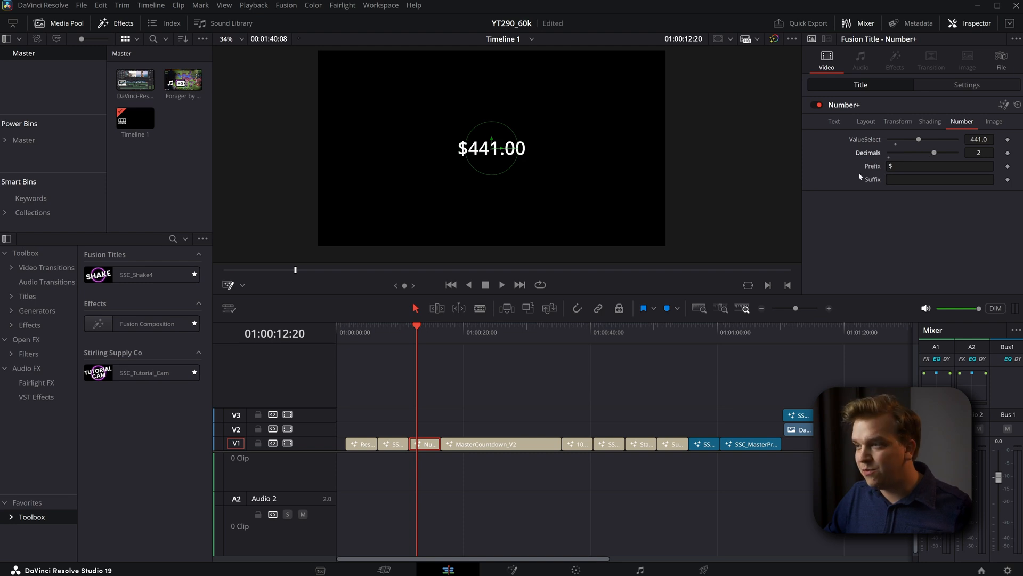
Step: Select MasterCountdown_V2, browse its style presets, then move to the 100Socials Slack preset
left_click(476, 333)
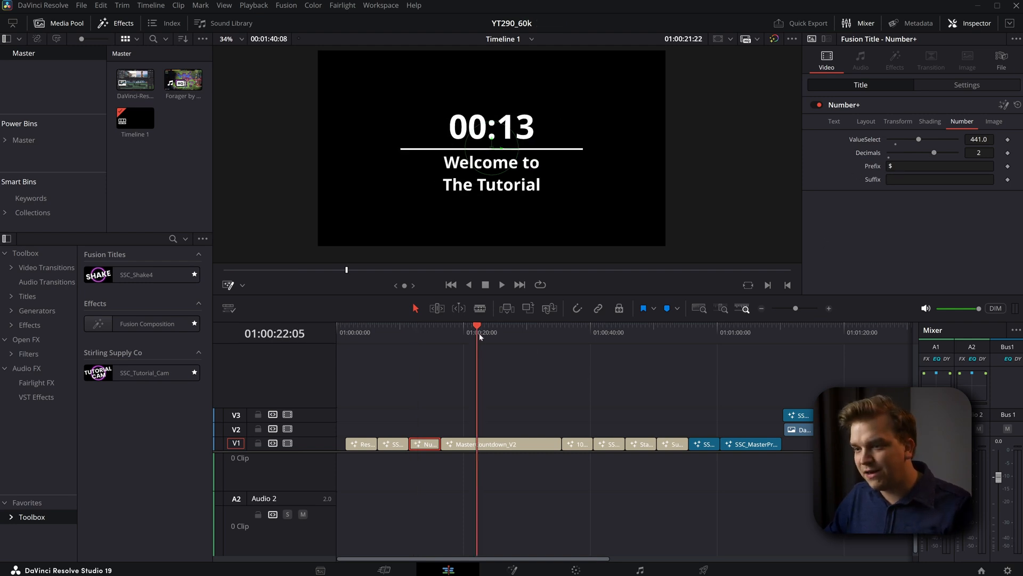
left_click(499, 444)
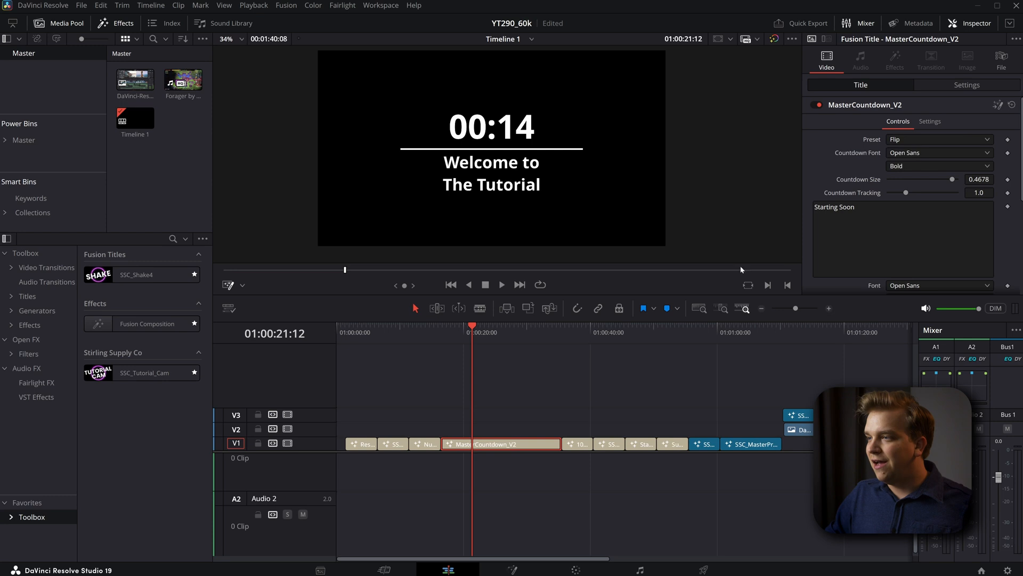
left_click(938, 138)
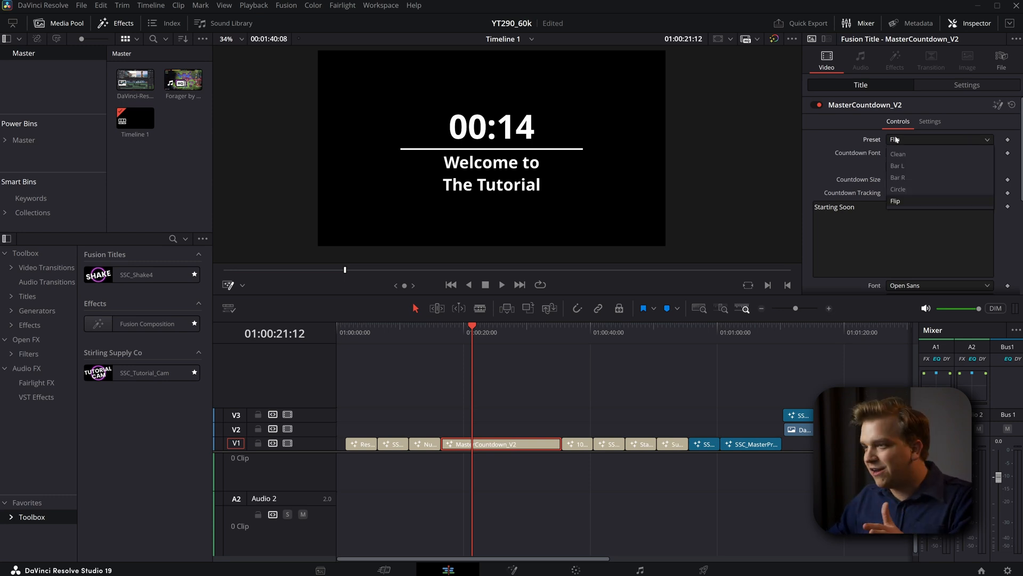
left_click(898, 153)
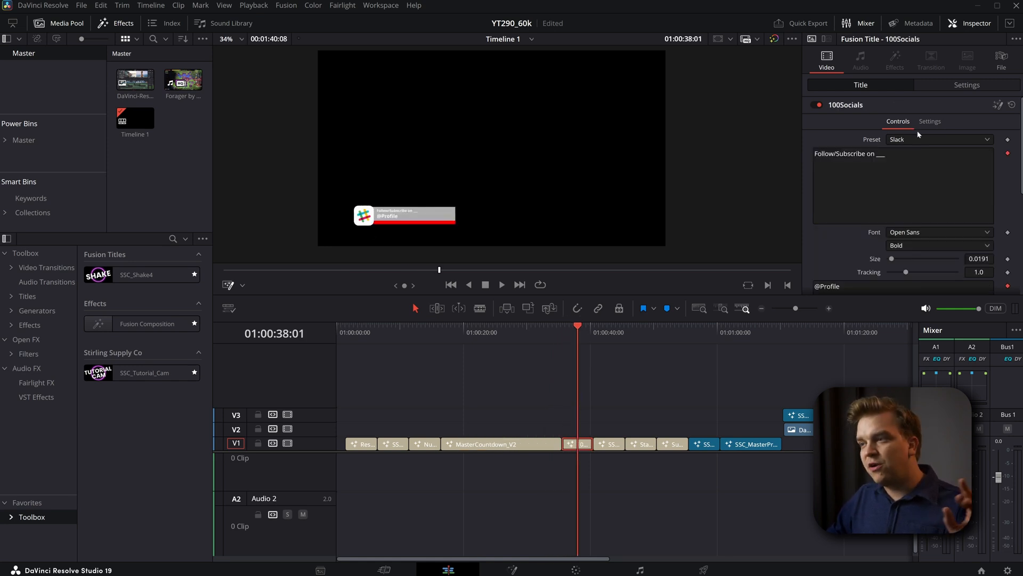
left_click(938, 139)
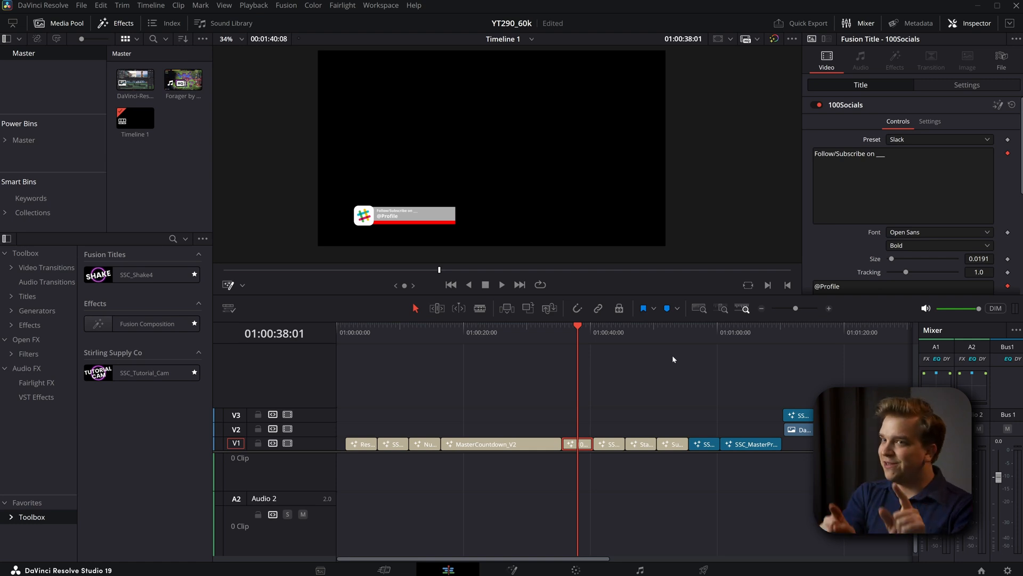
mouse_move(529, 387)
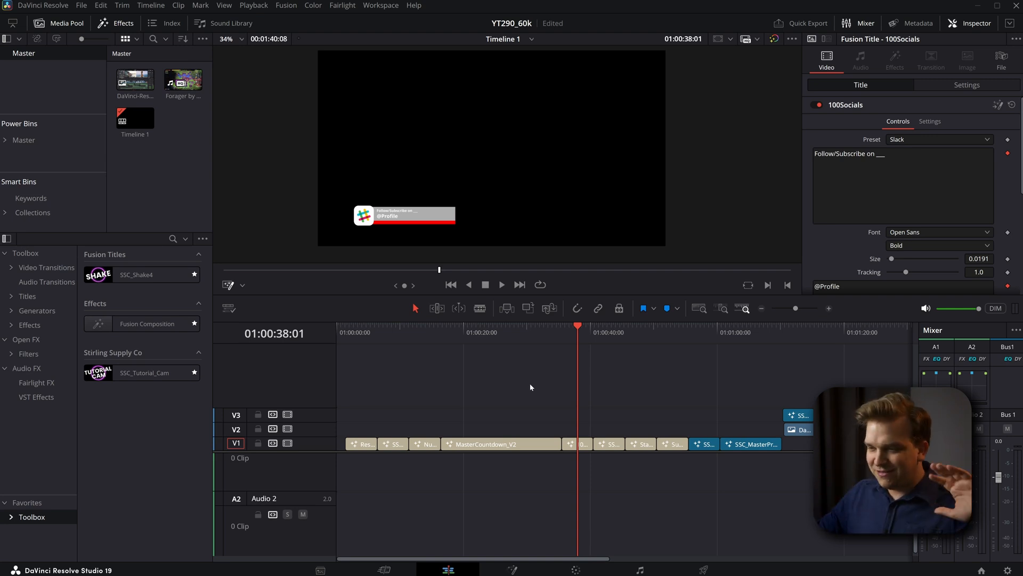
mouse_move(563, 374)
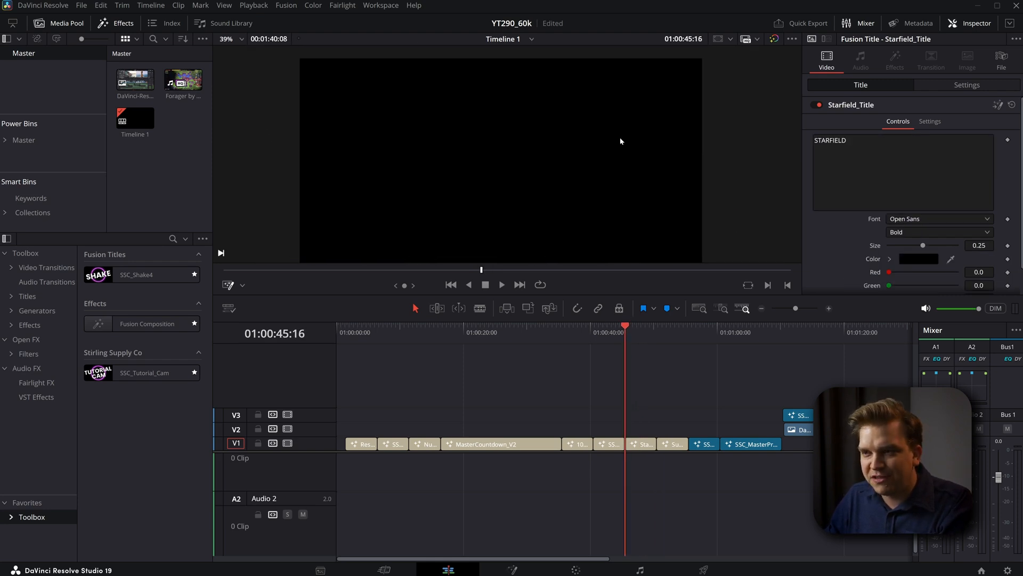
Step: Enable SubtitlePro slide animation with SlideDistance 0.85, then preview the SSC_SpeedLines generator
left_click(501, 285)
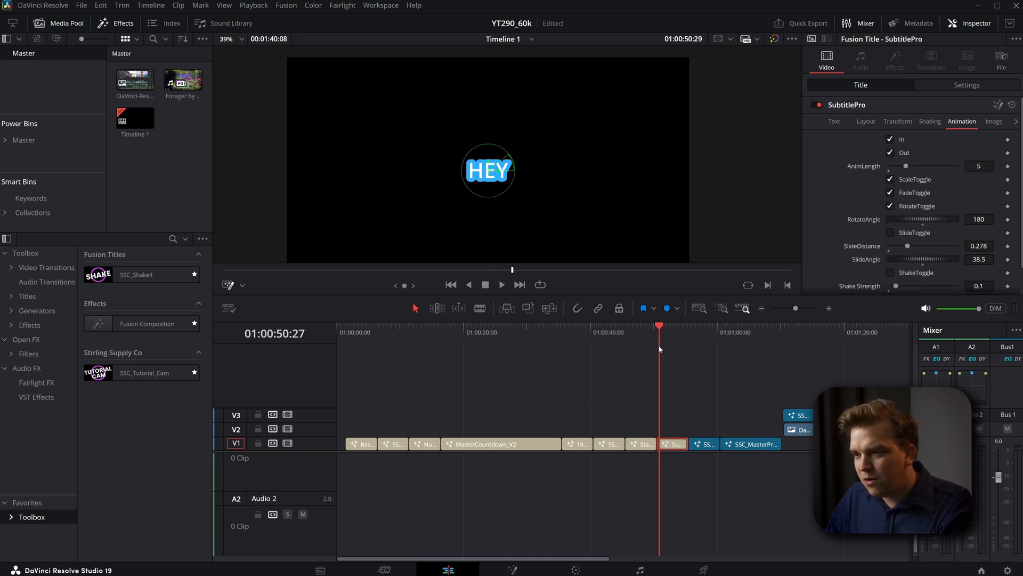
left_click(890, 233)
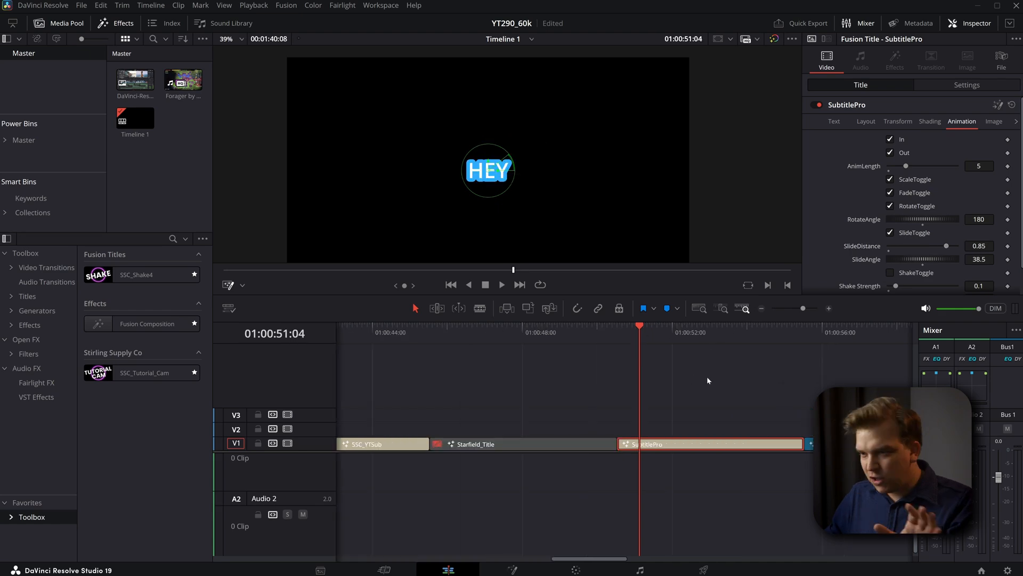
left_click(501, 284)
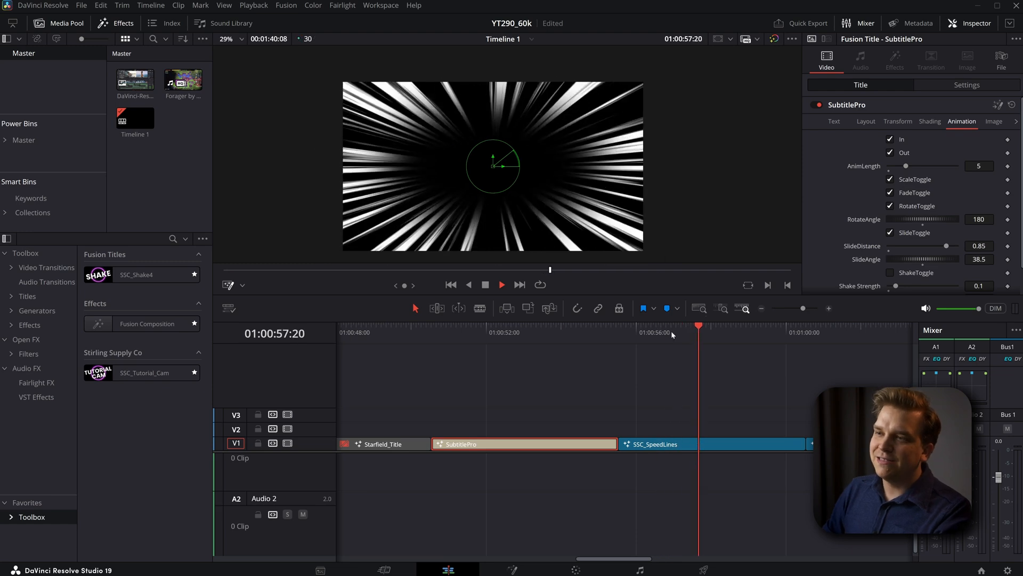
left_click(523, 444)
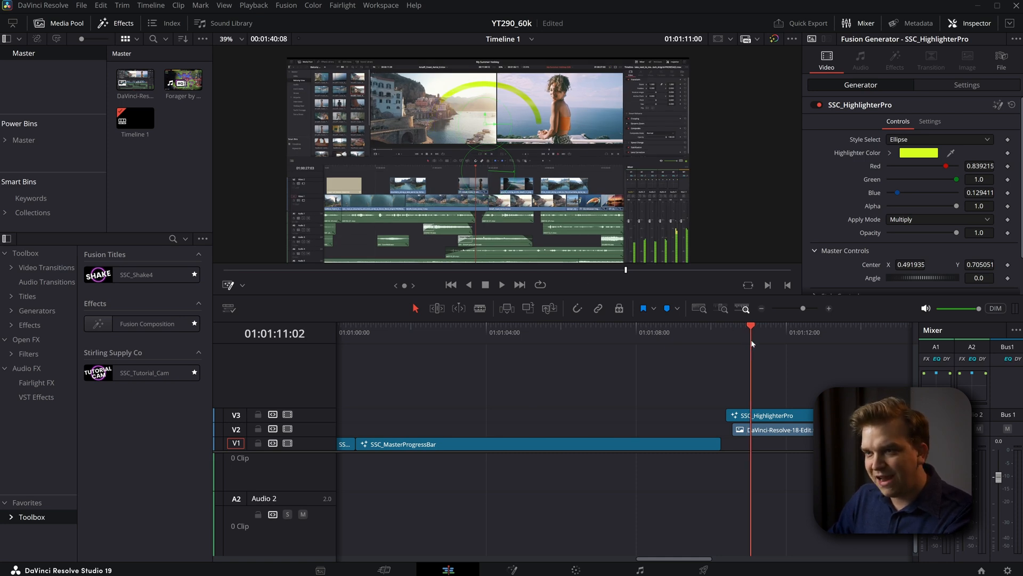
Step: Switch the SSC_HighlighterPro style from Ellipse to Squiggle 2
left_click(938, 139)
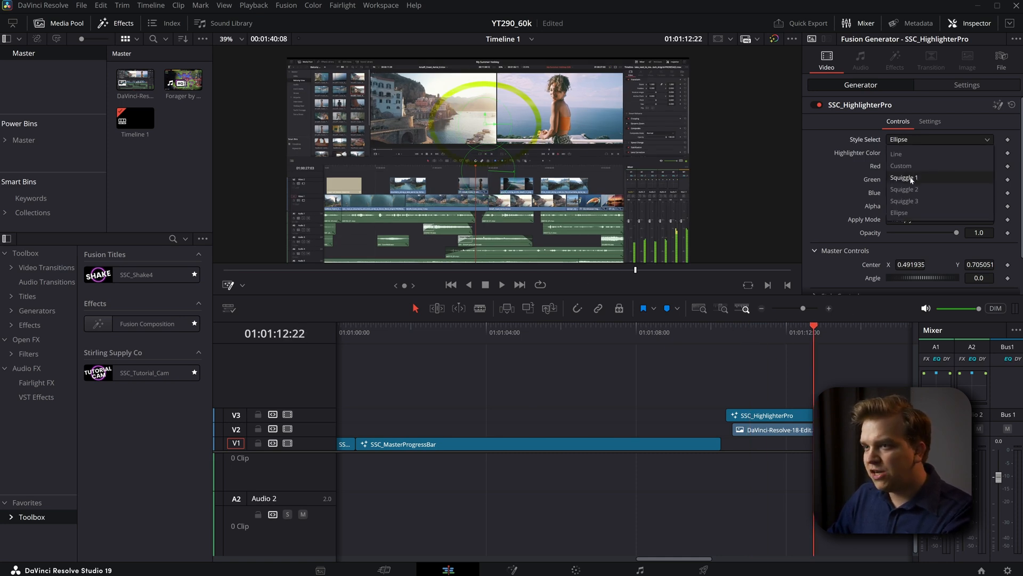
left_click(905, 190)
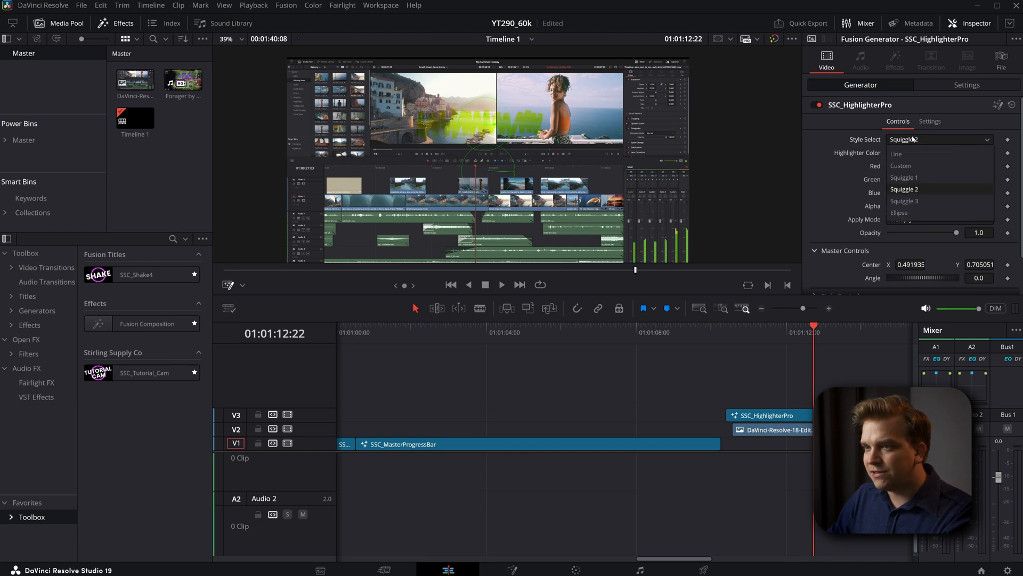
left_click(905, 201)
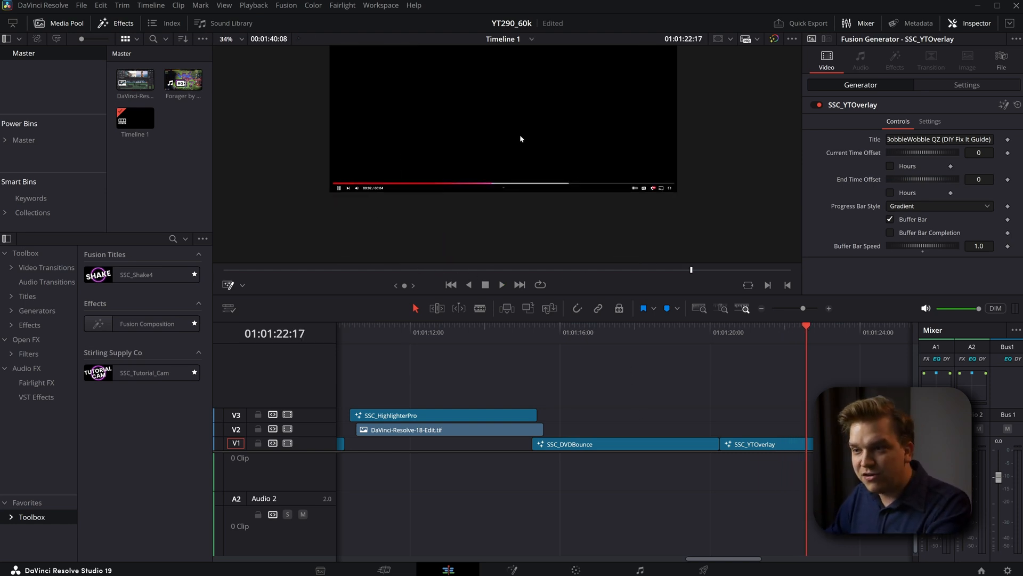
Step: Preview ProtoV2's glowing pink ring and show its Ellipse source settings, then return to its start
left_click(501, 284)
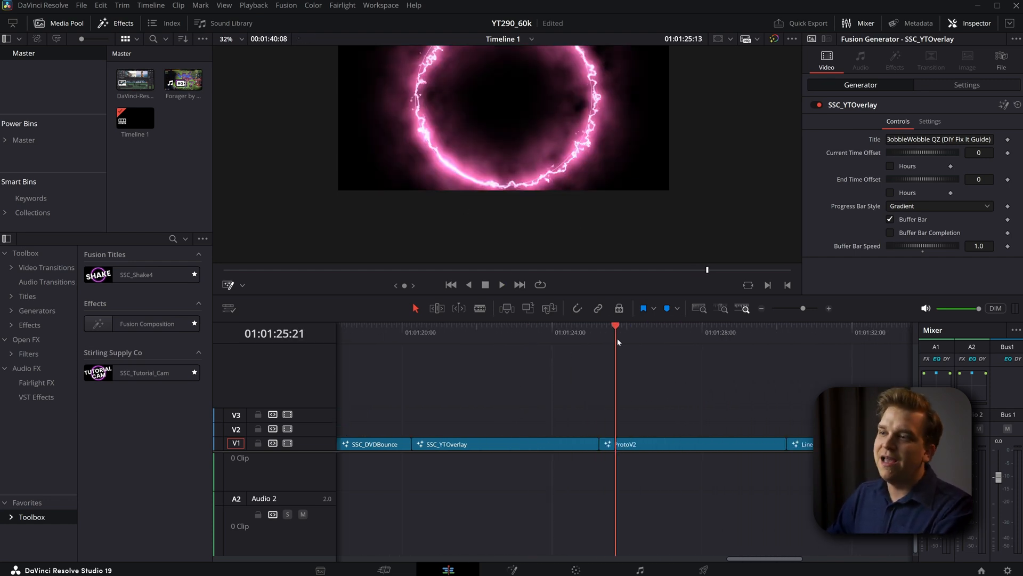
left_click(650, 444)
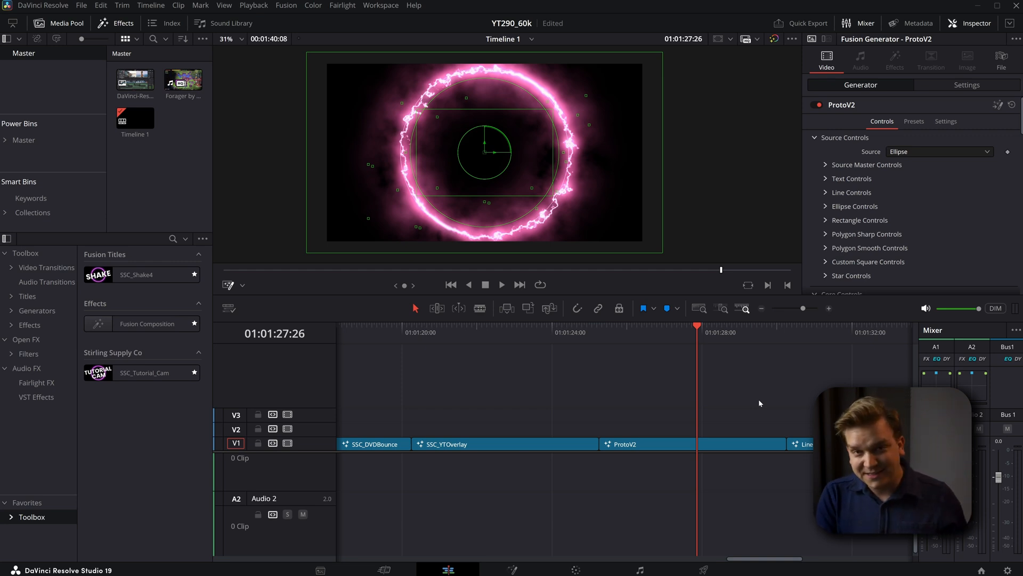
mouse_move(700, 394)
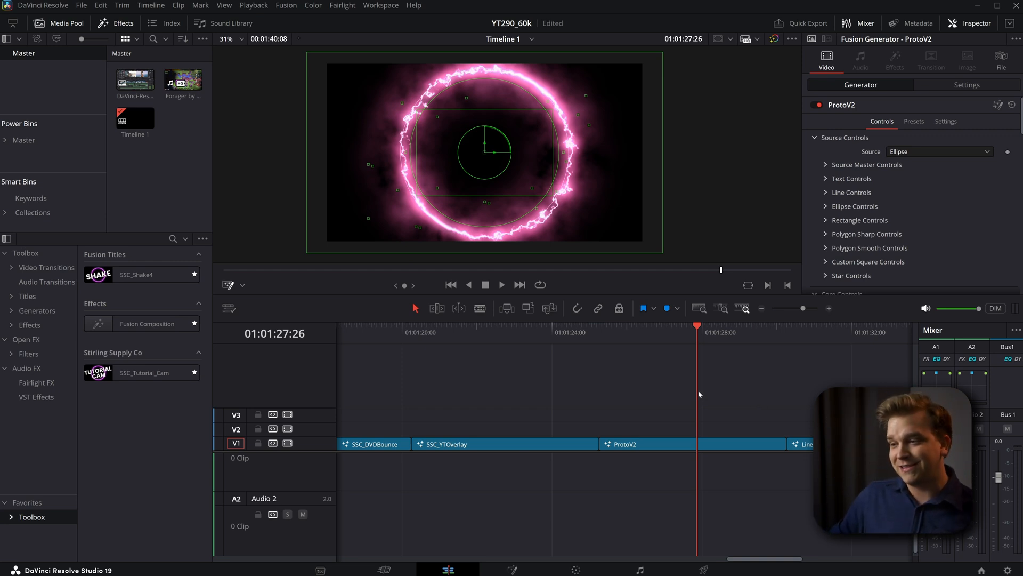
left_click(598, 354)
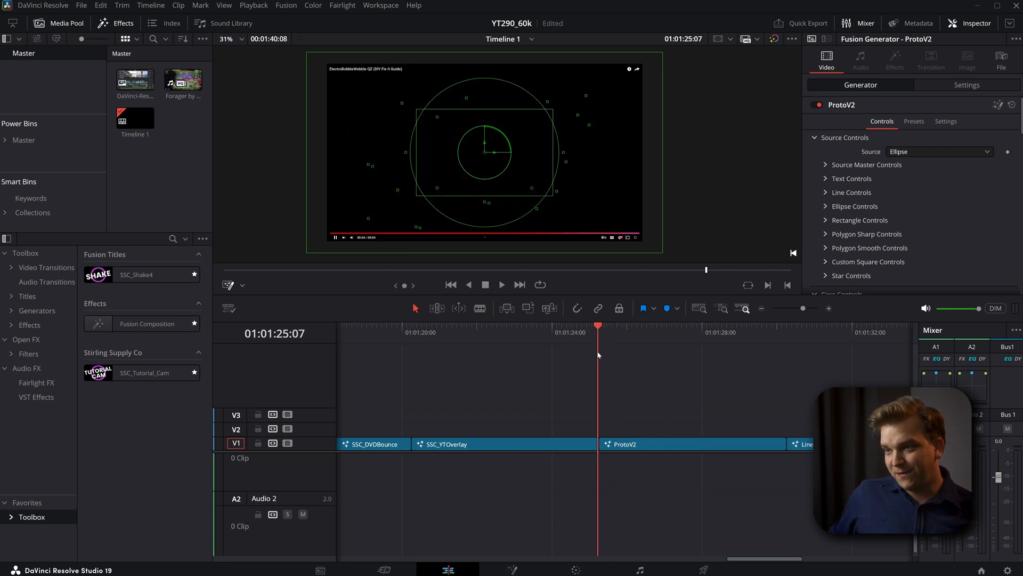